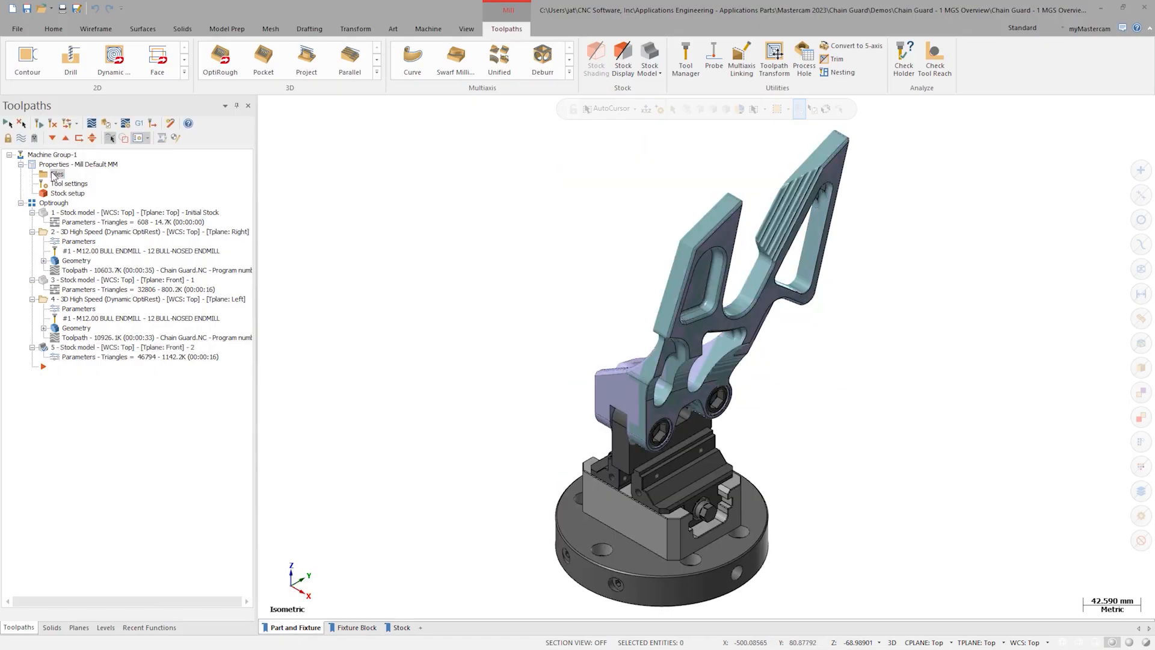
Open the machine group's Files properties to view the Mill Default MM machine and preview.
double_click(53, 164)
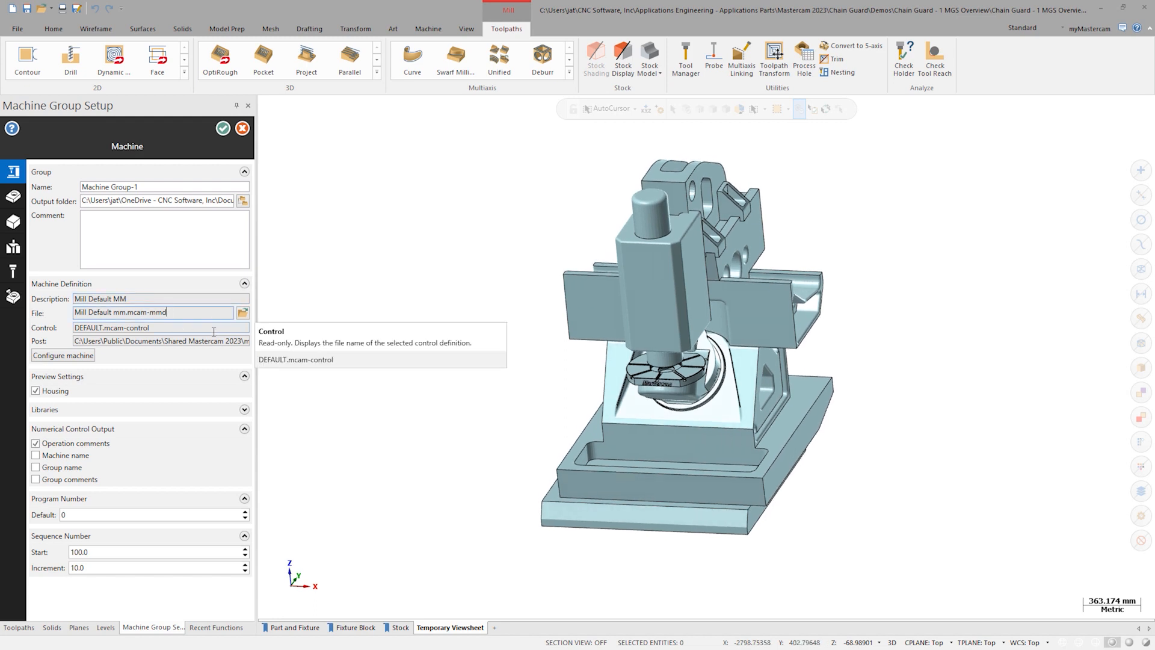
mouse_move(243, 312)
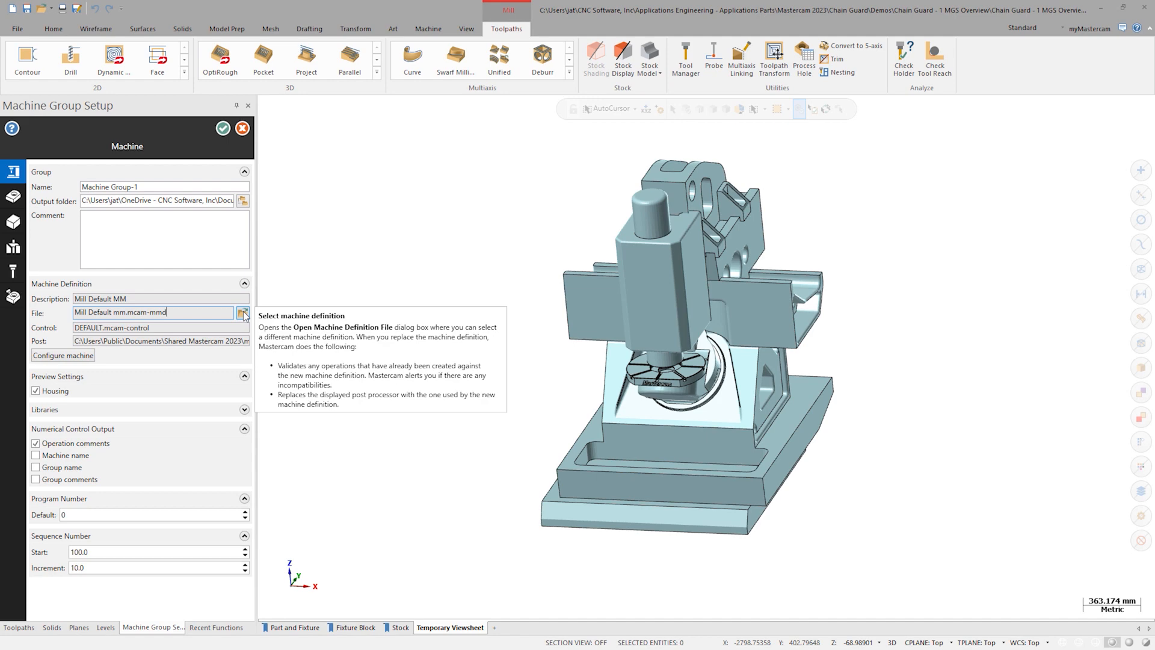
click(243, 313)
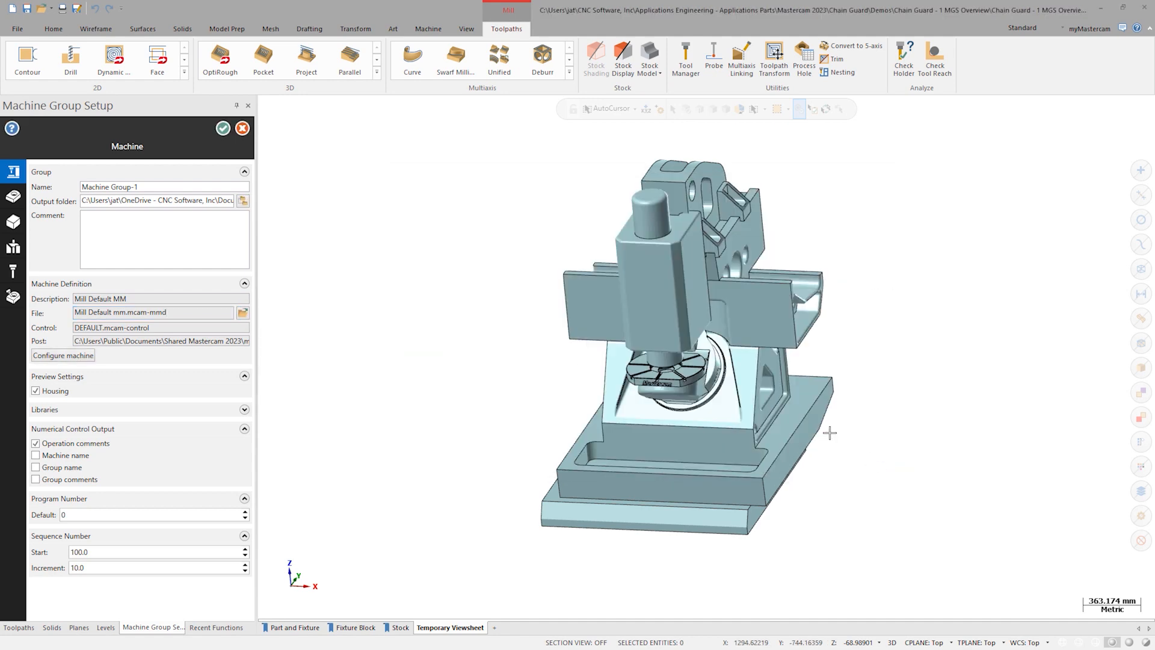
mouse_move(62, 355)
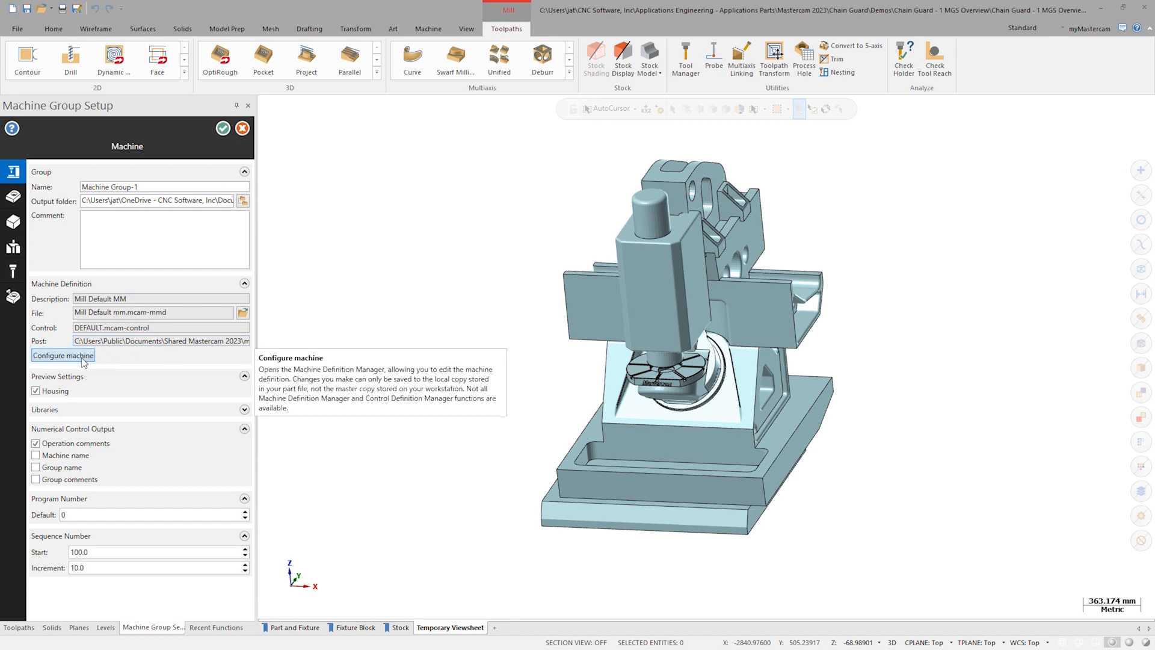
mouse_move(83, 365)
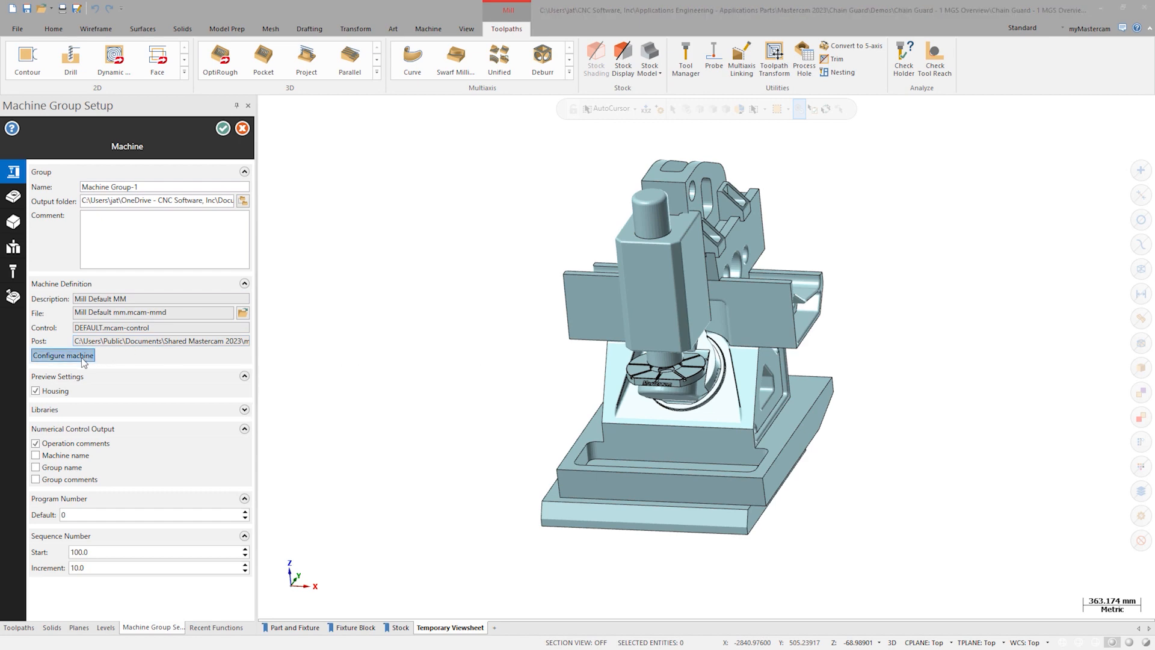
Show the simulation settings using external machine 8_5XDMU_VMCTTBC in the machine definition manager.
click(63, 355)
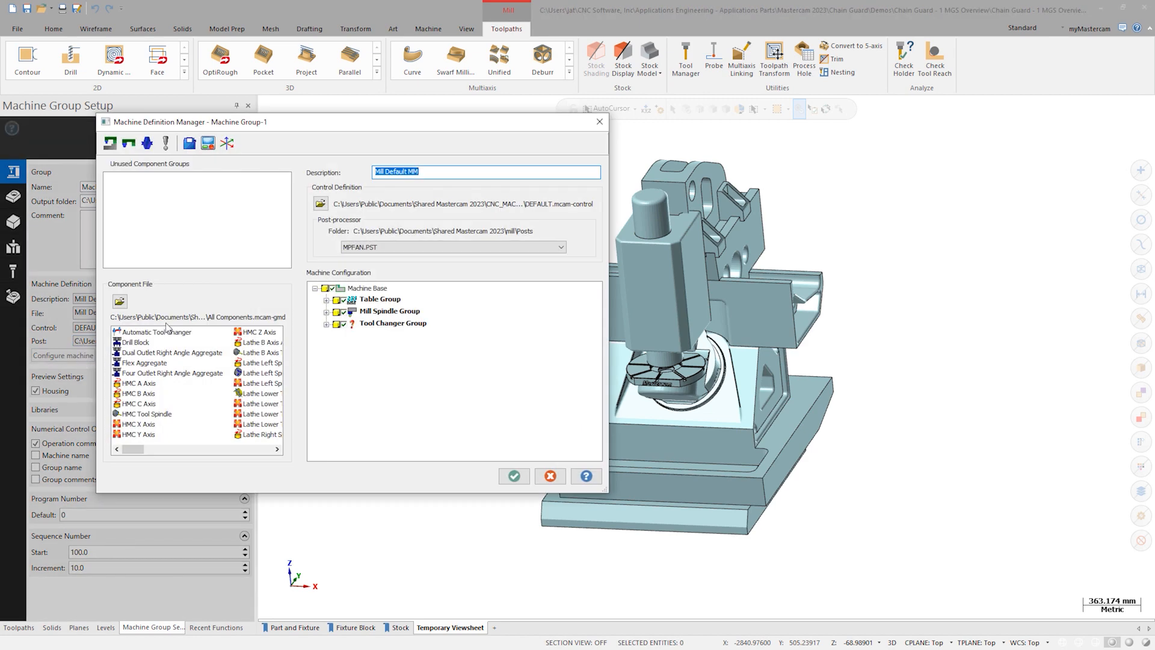
mouse_move(242, 282)
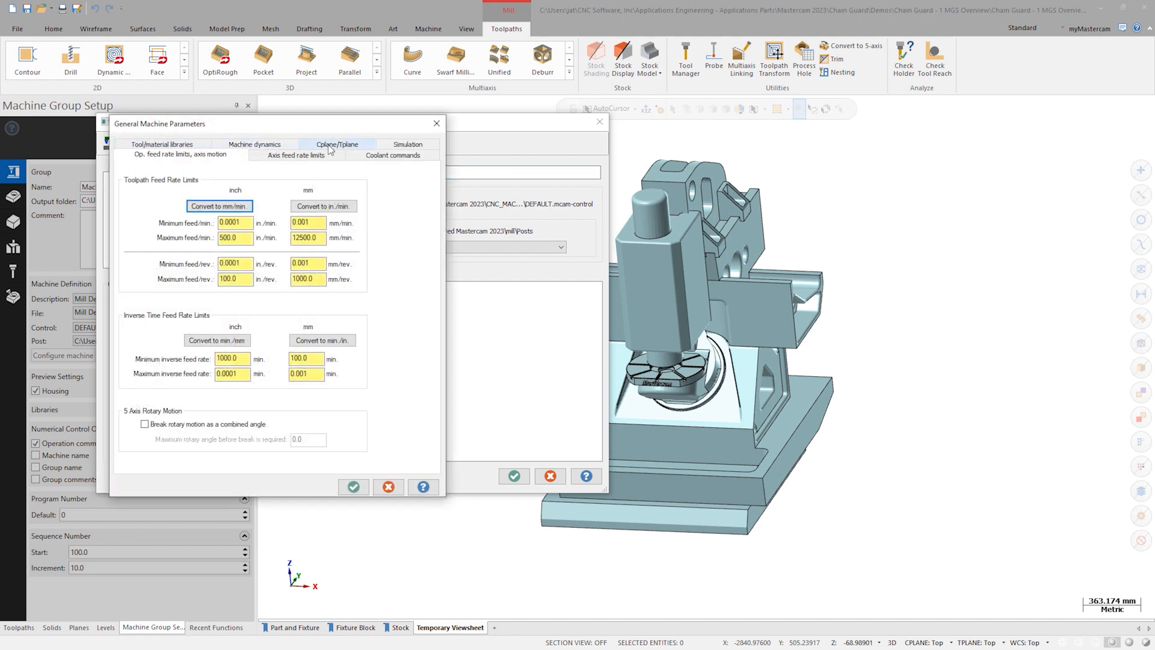
click(408, 155)
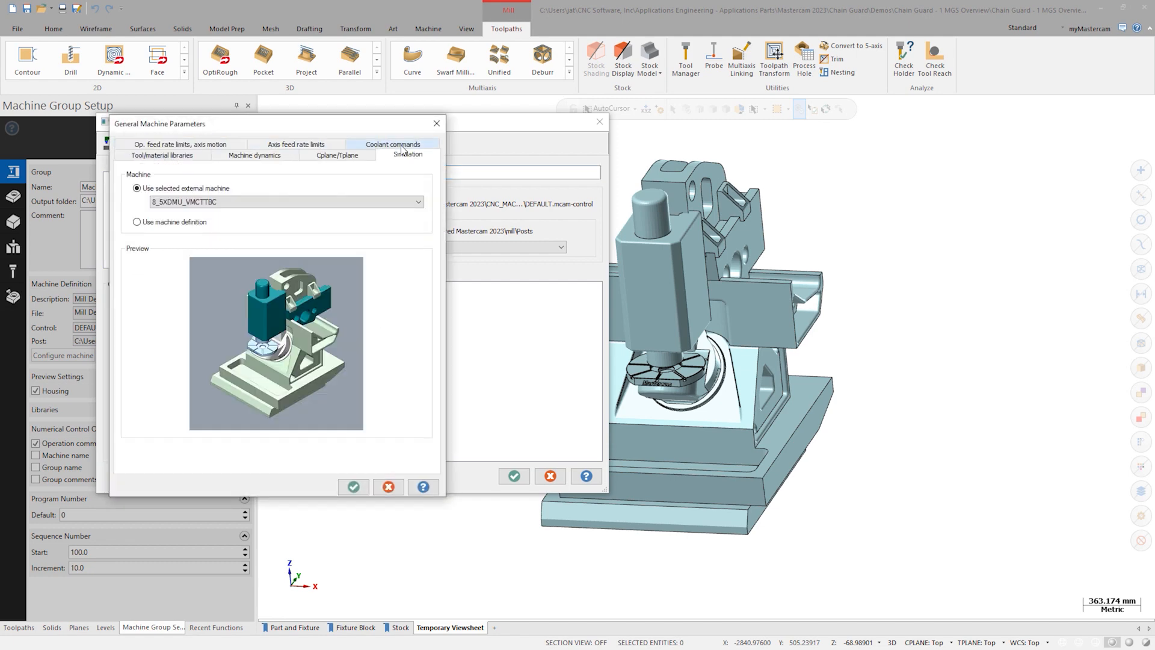